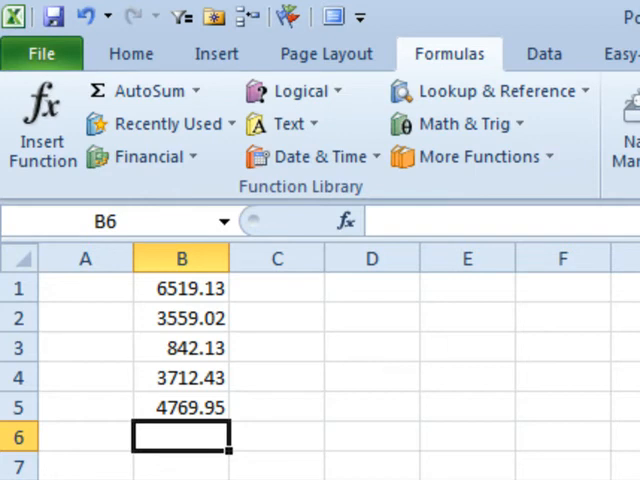
Review the AutoSum summary-function list on the toolbar, then dismiss it
left_click(140, 92)
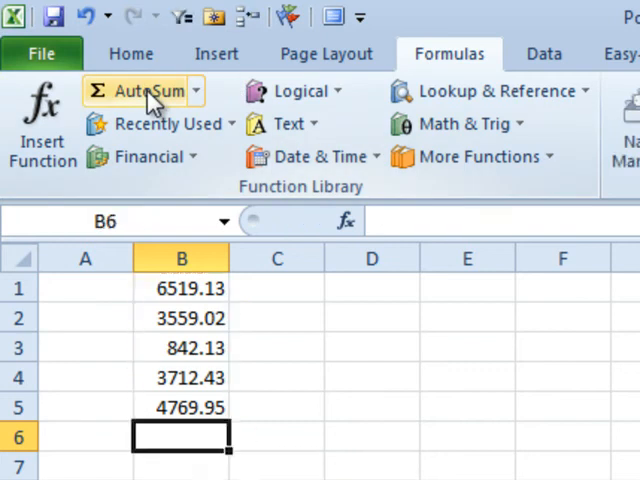
left_click(142, 92)
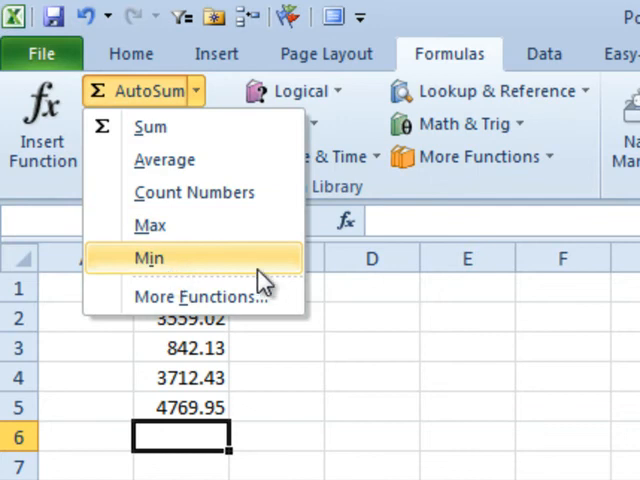
left_click(148, 258)
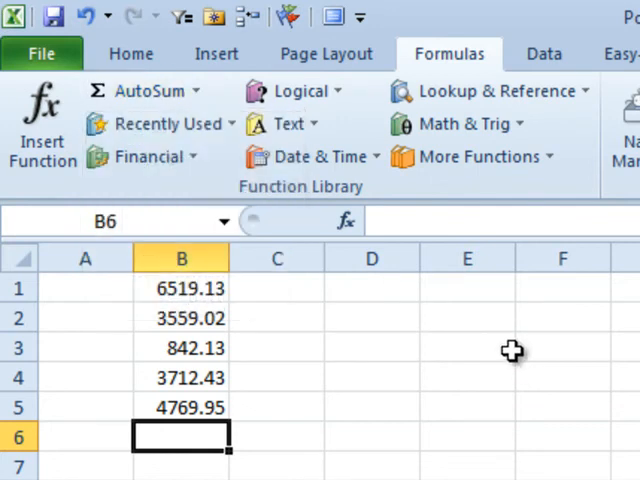
mouse_move(148, 92)
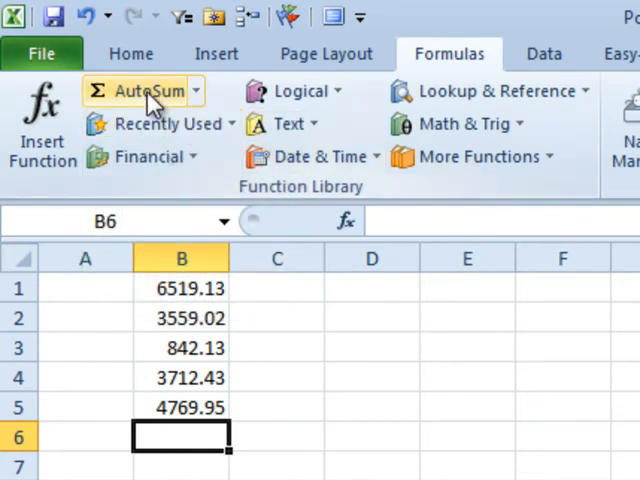
mouse_move(148, 92)
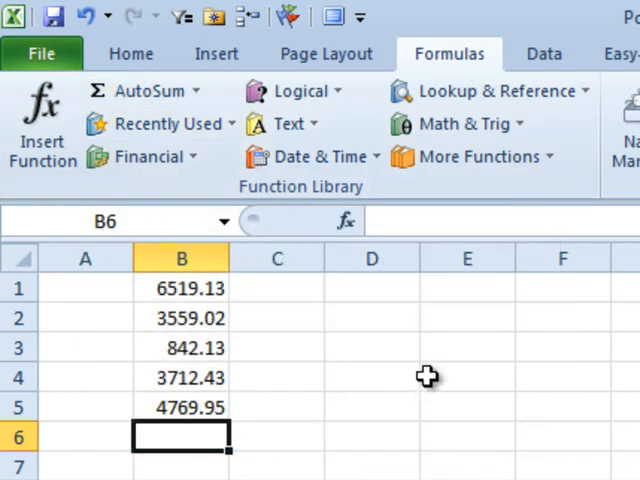
mouse_move(356, 350)
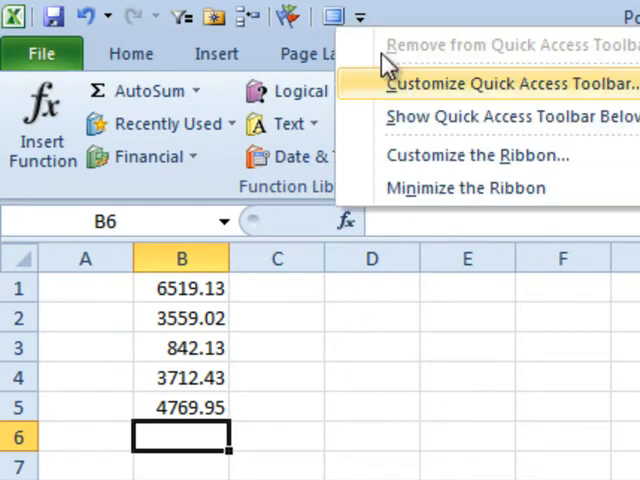
Show the Quick Access Toolbar customization dialog listing All Commands
left_click(496, 82)
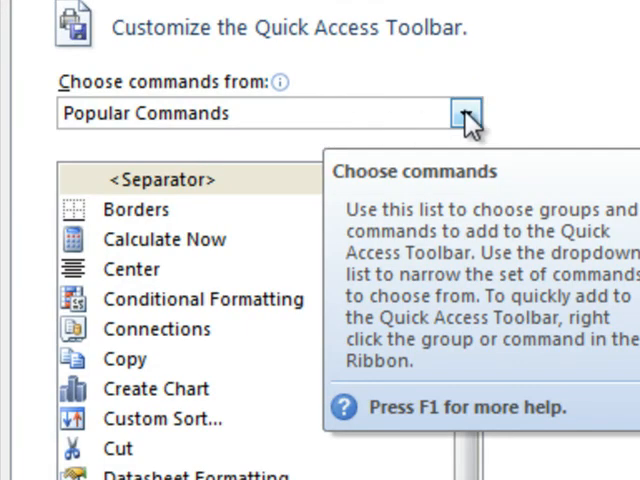
left_click(464, 112)
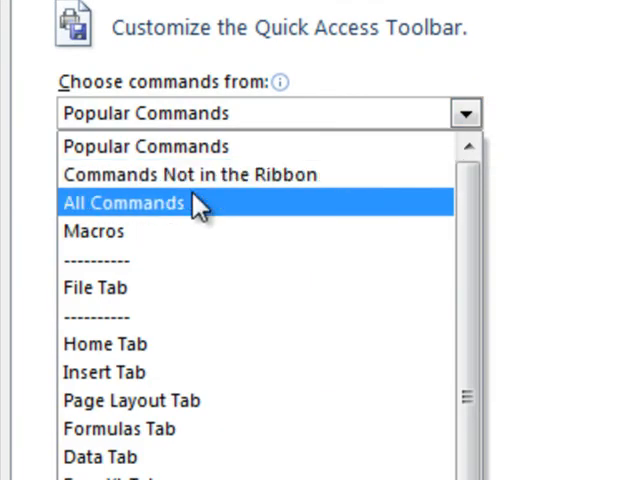
left_click(122, 202)
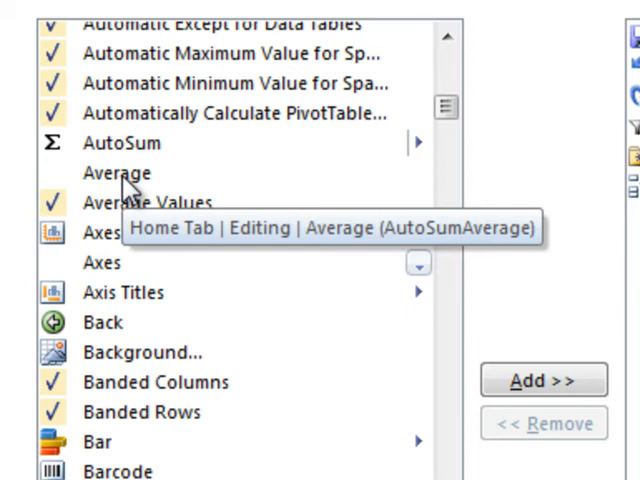
Add the Average, Count Numbers, Max and Min commands to the Quick Access Toolbar
left_click(120, 172)
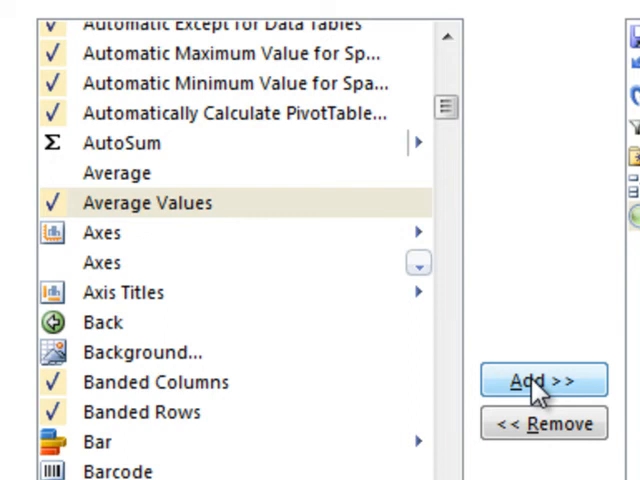
scroll("down", 3)
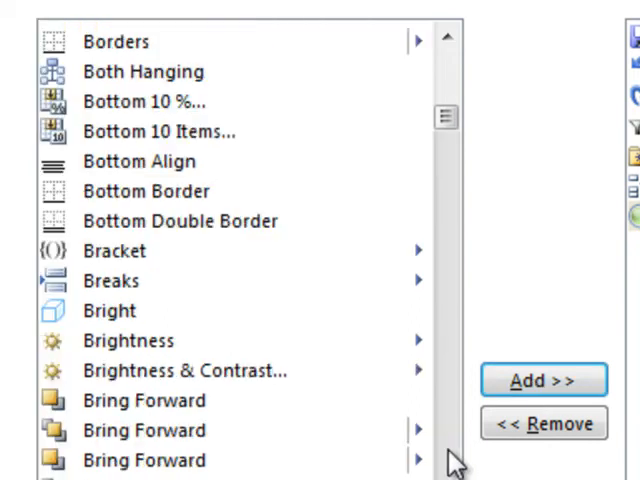
scroll("down", 3)
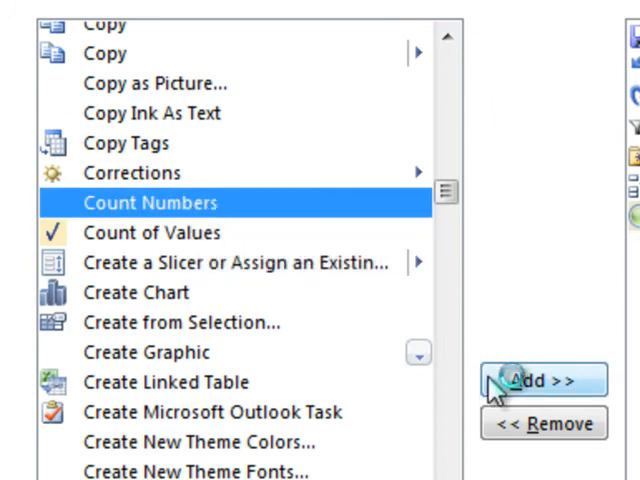
scroll("down", 3)
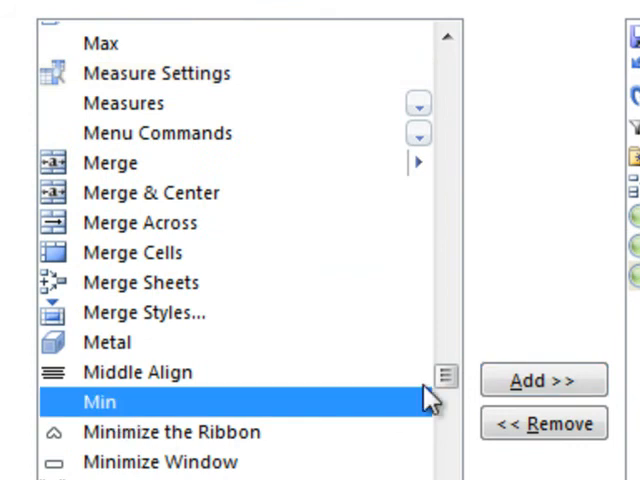
left_click(542, 380)
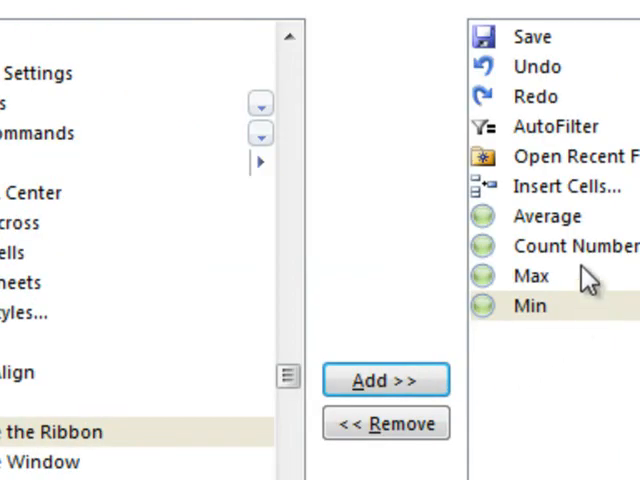
mouse_move(598, 224)
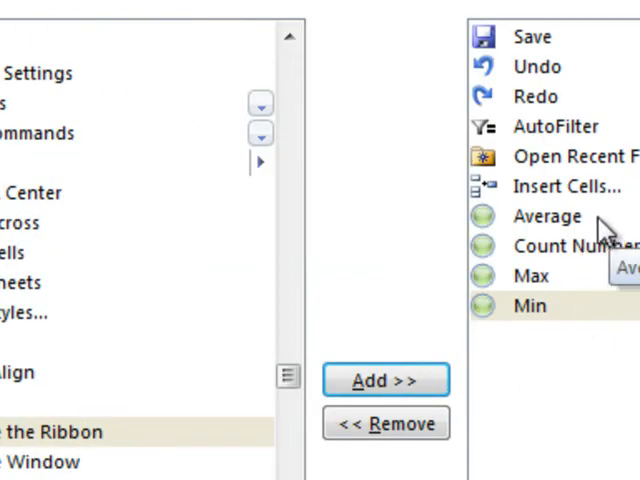
mouse_move(490, 276)
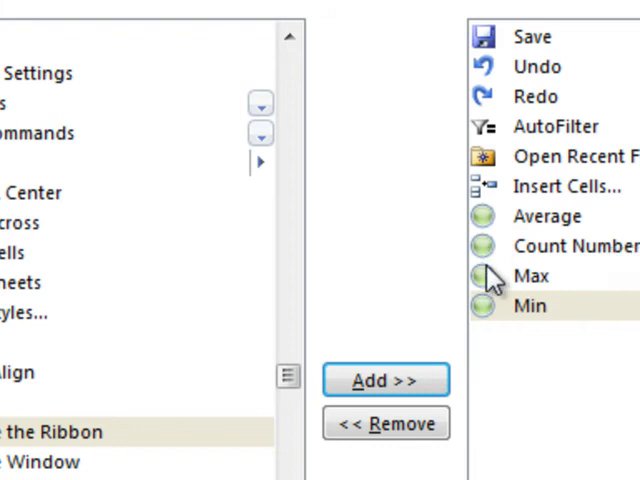
mouse_move(490, 234)
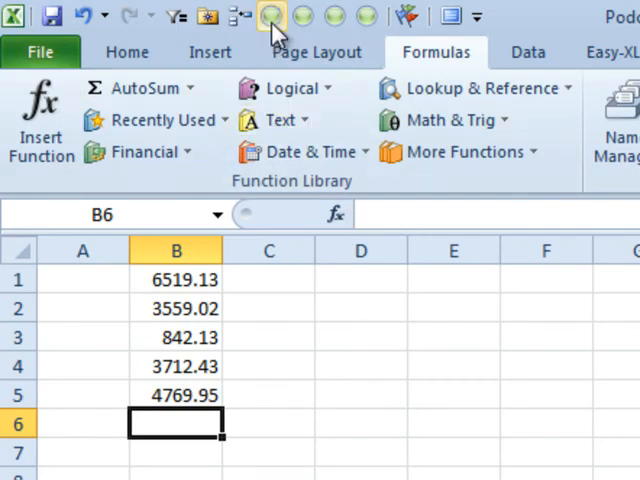
Enter =AVERAGE(B1:B5) in B6, giving 3880.532, and begin selecting the block beside the data
type("=AVERAGE(B1:B5")
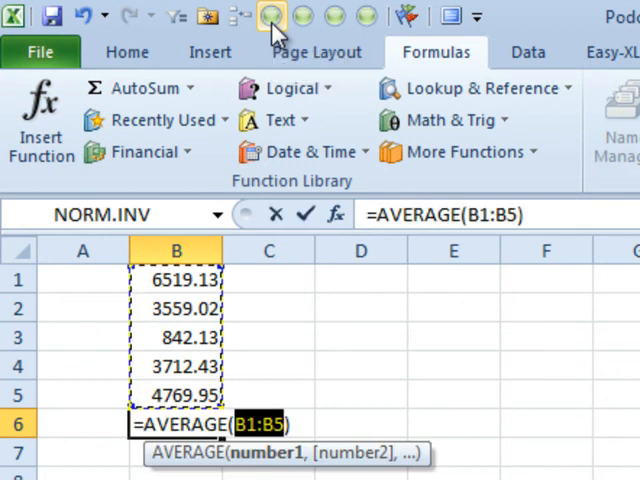
key("Enter")
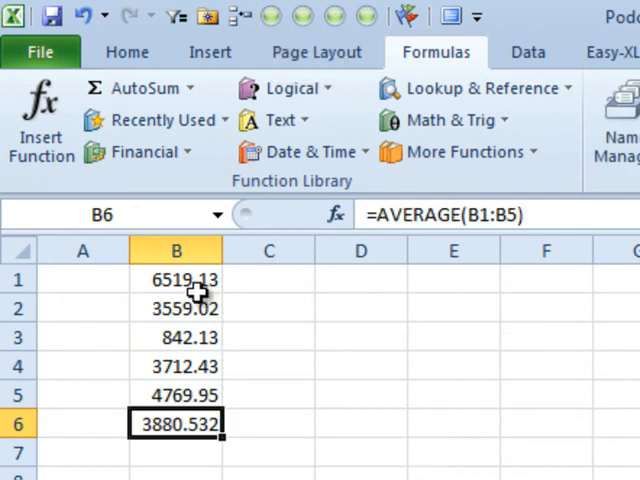
left_click(176, 280)
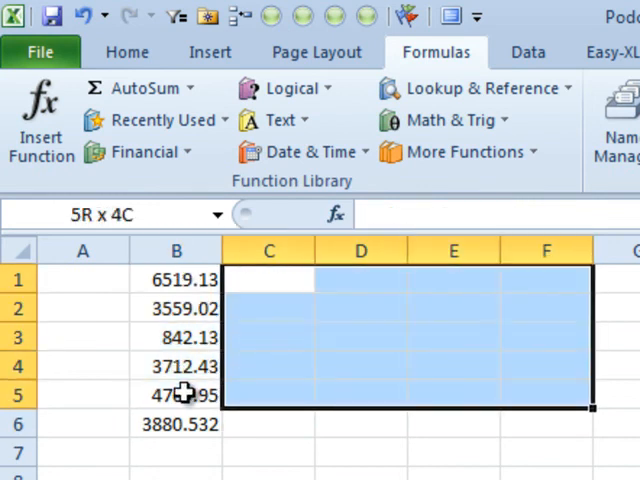
Fill the selected block with =RAND() numbers and verify the row-6 averages in D6 and B6
type("=rand")
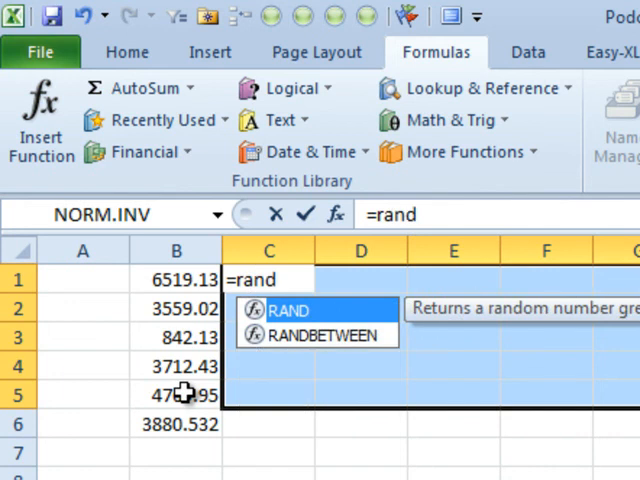
key("Enter")
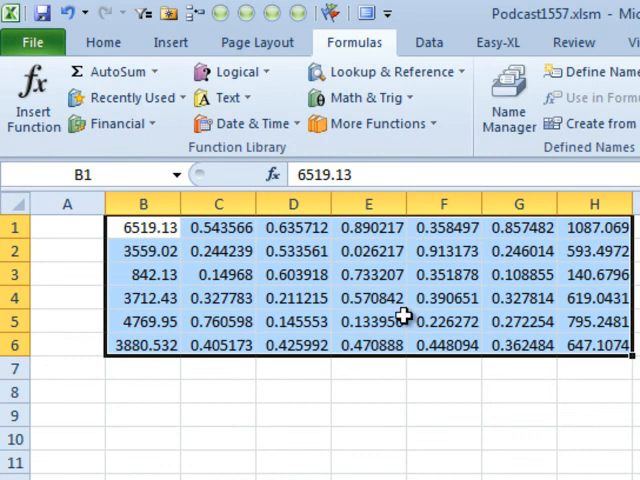
left_click(292, 344)
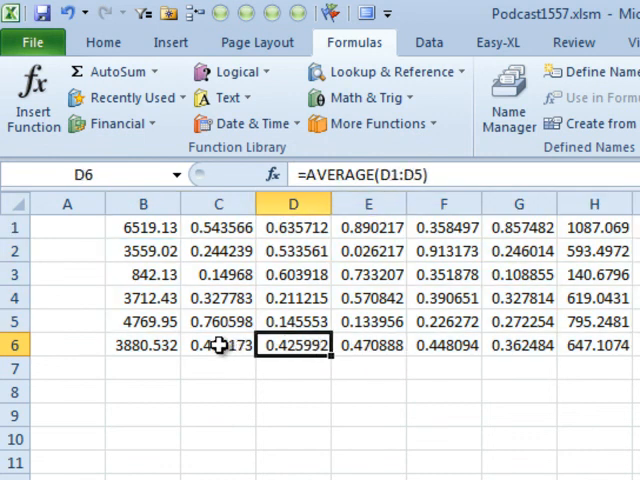
left_click(144, 344)
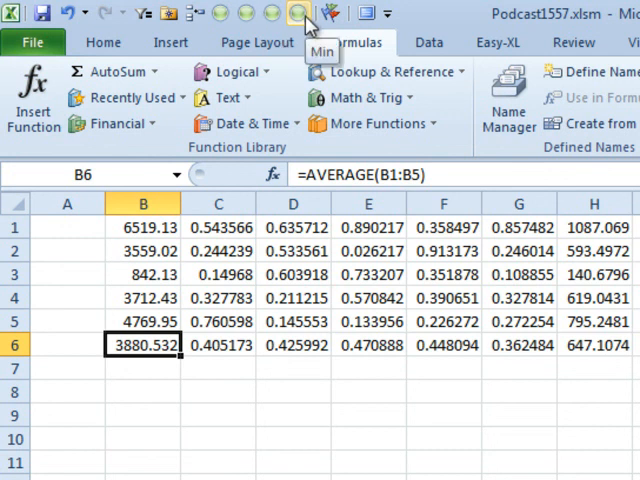
mouse_move(304, 48)
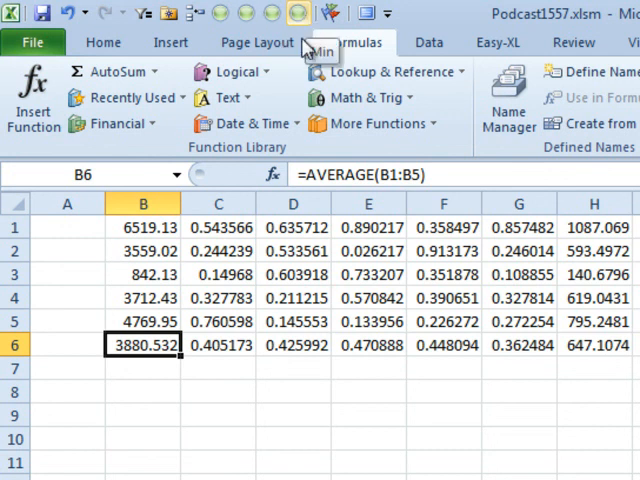